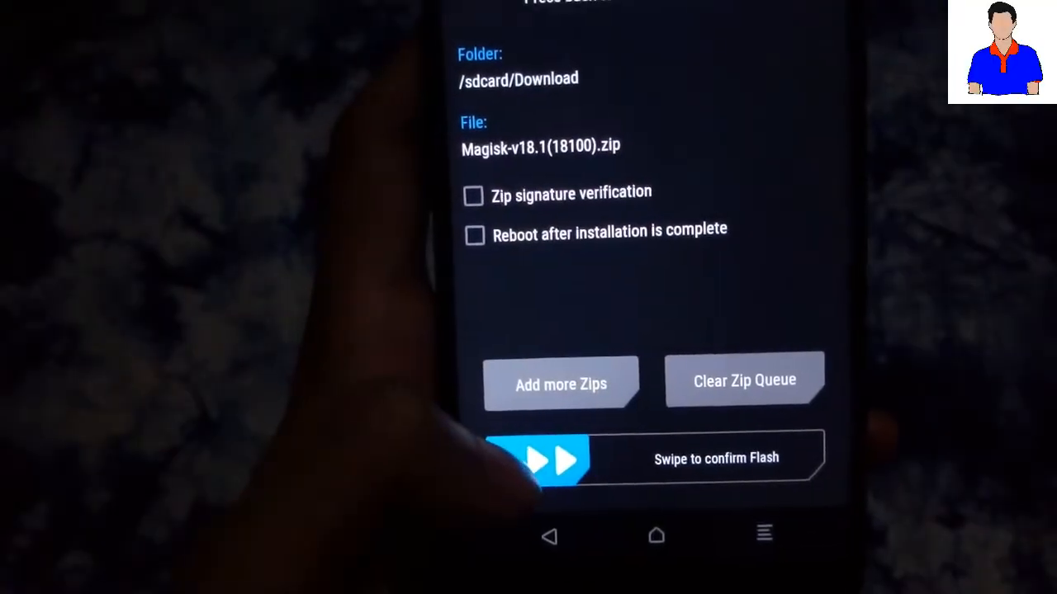
- Confirm flashing Magisk-v18.1(18100).zip with the swipe, then bring up TWRP's reboot options
left_click_drag(536, 459, 817, 459)
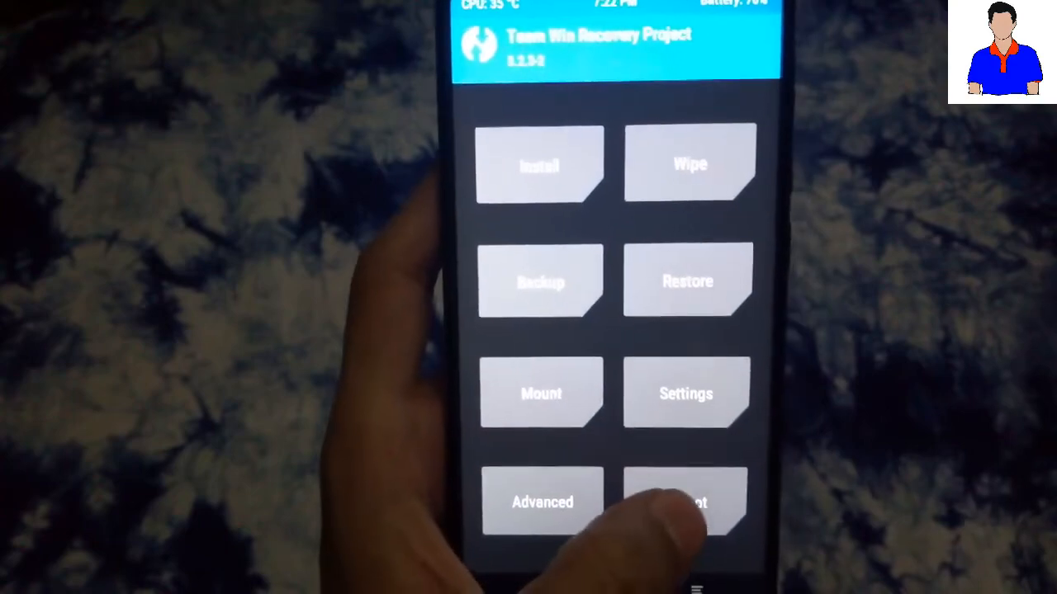
left_click(685, 502)
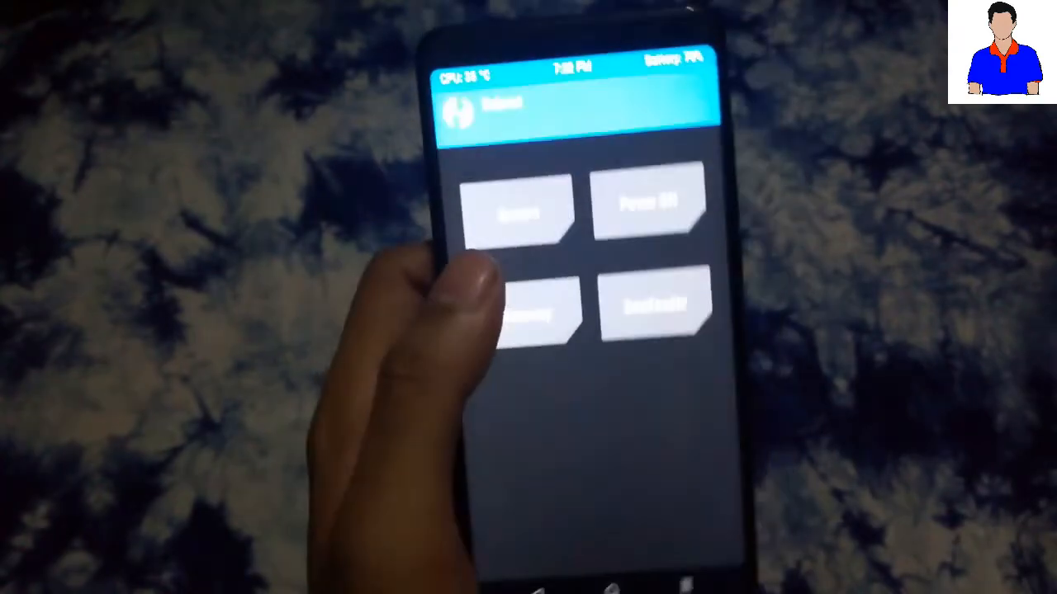